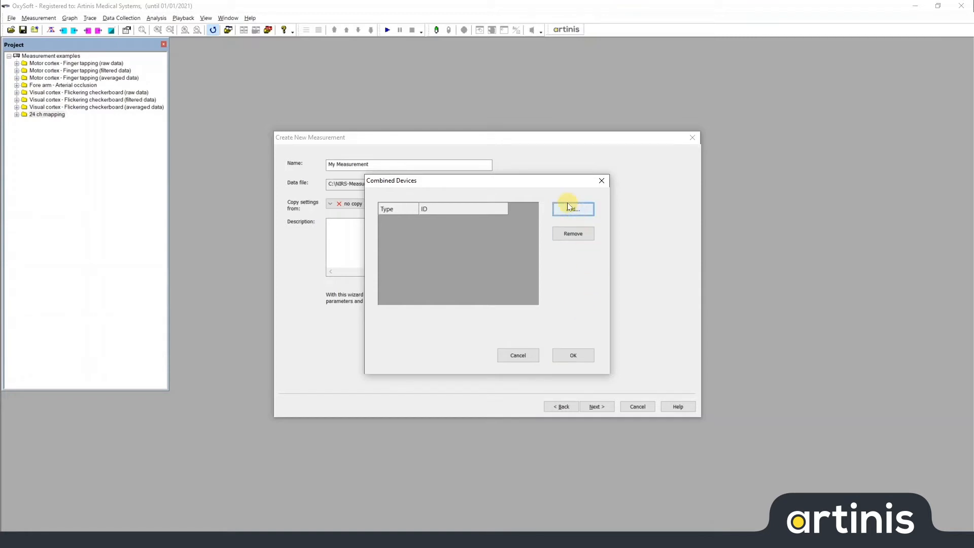
Step: Add an LSL Client combined device bound to the EEG data Stream
left_click(572, 209)
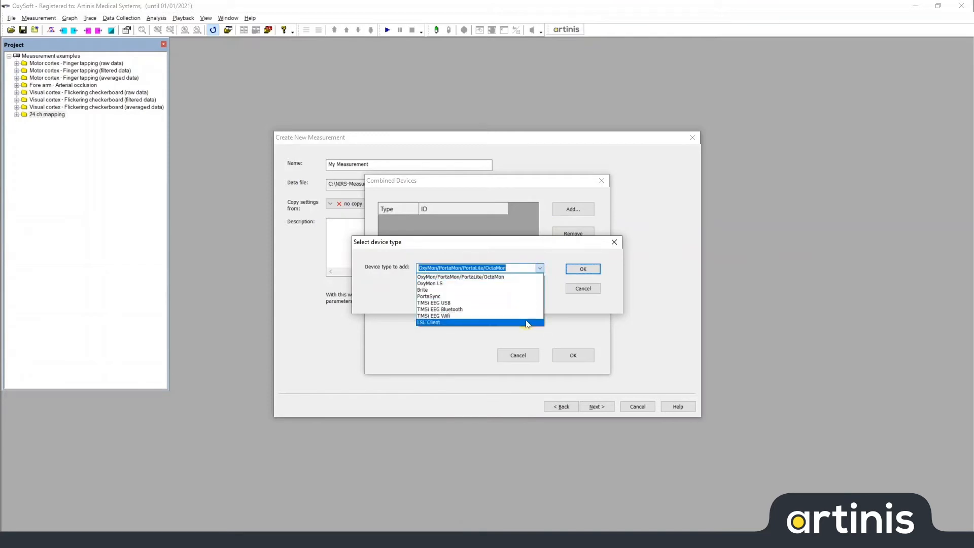
left_click(429, 322)
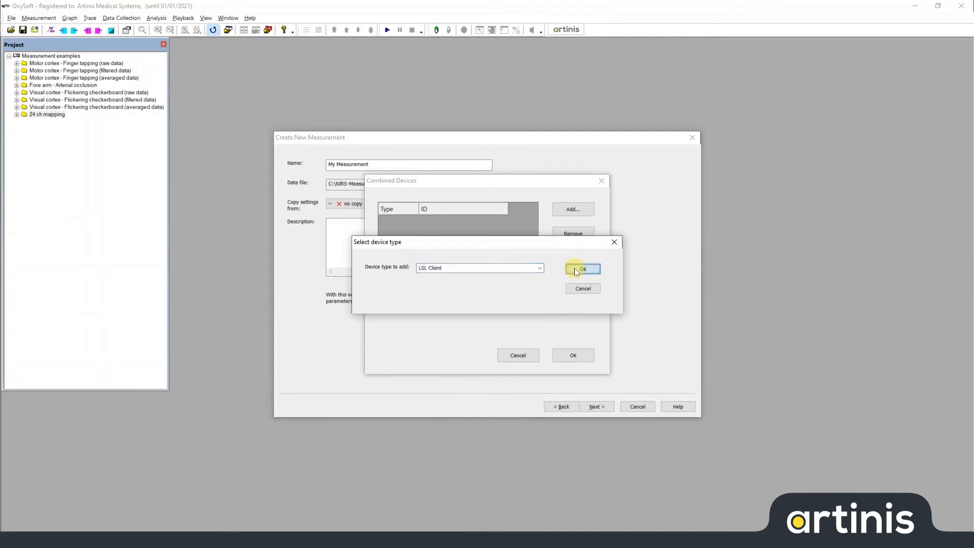
left_click(581, 268)
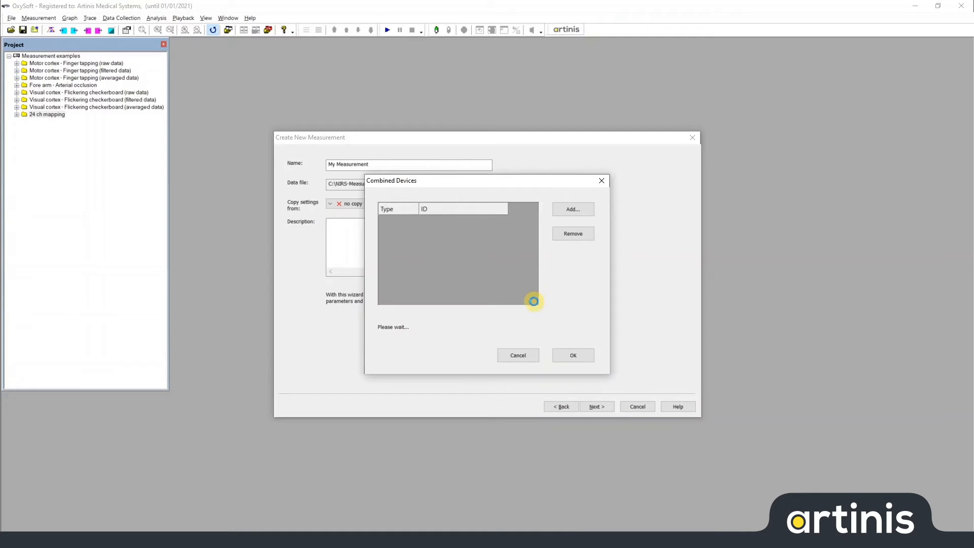
left_click(572, 209)
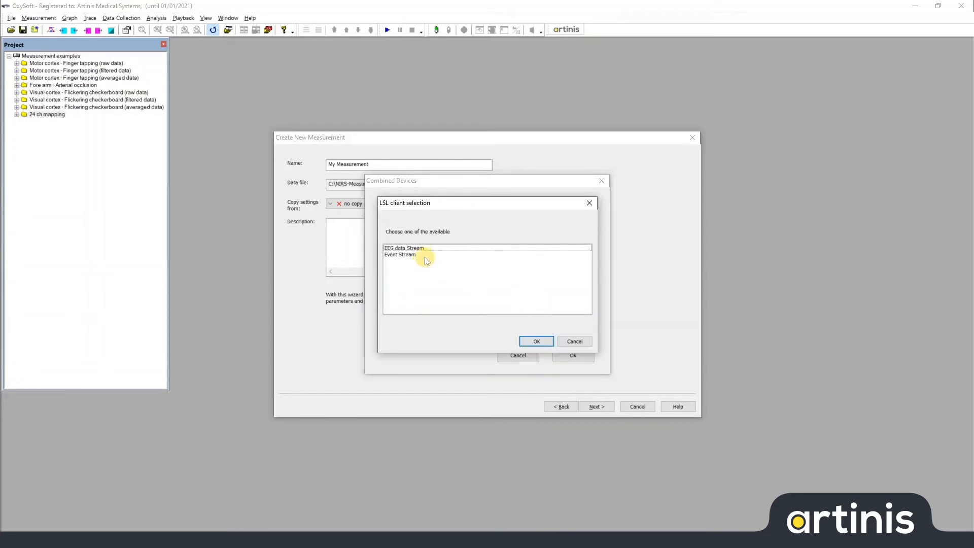
left_click(425, 248)
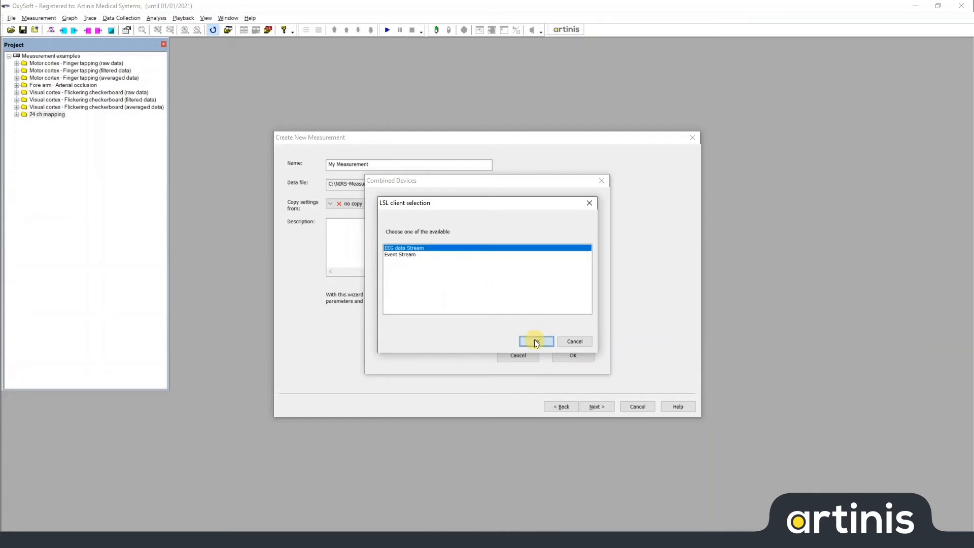
left_click(536, 341)
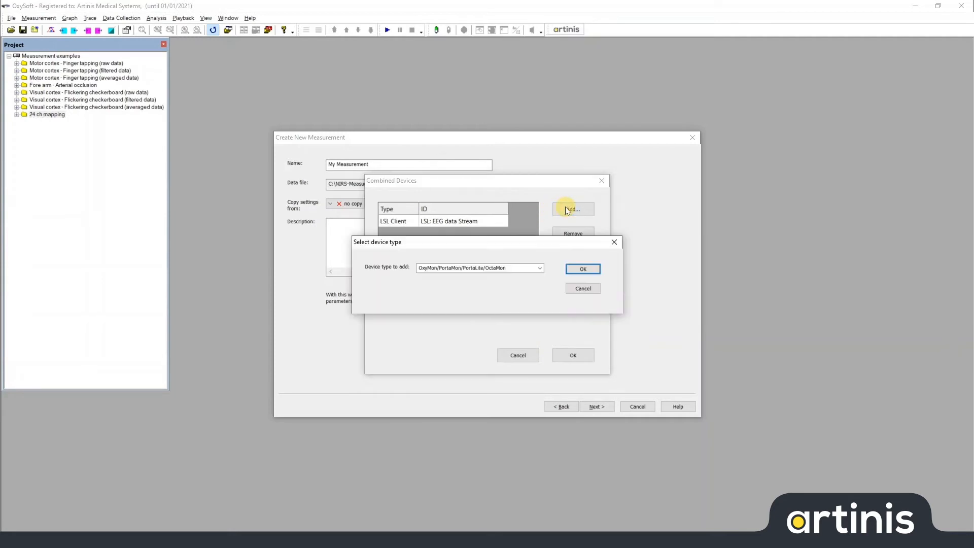
Step: Add a second LSL Client for the Event Stream and accept the combined device list
left_click(537, 267)
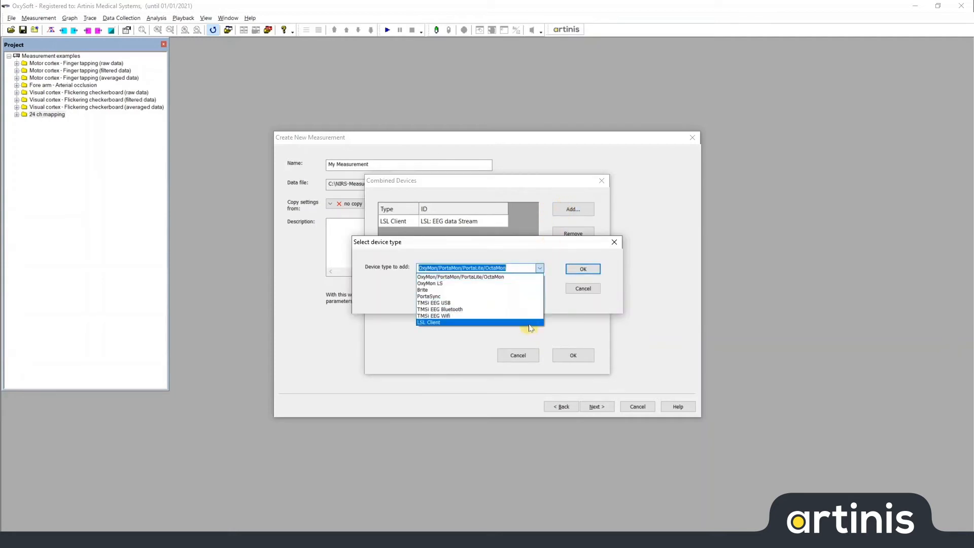
left_click(581, 268)
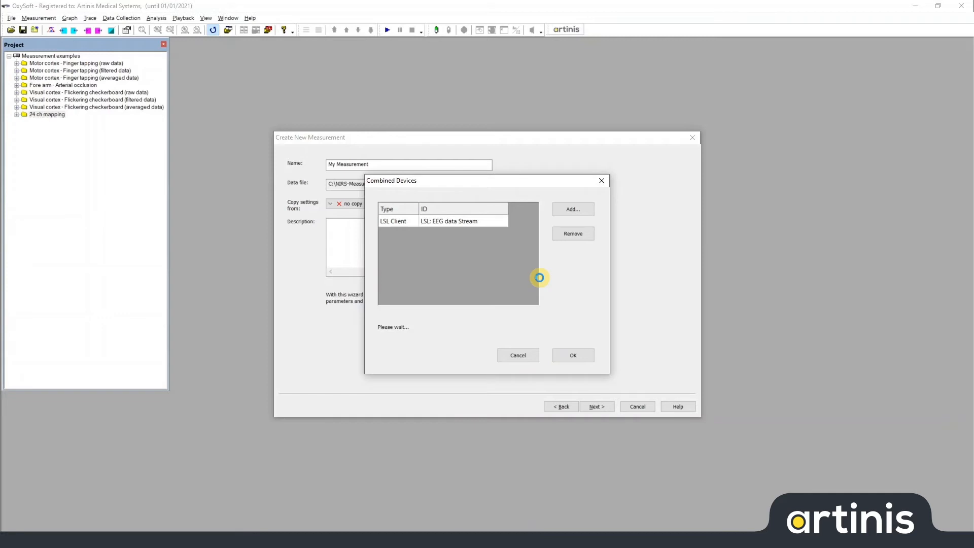
left_click(572, 209)
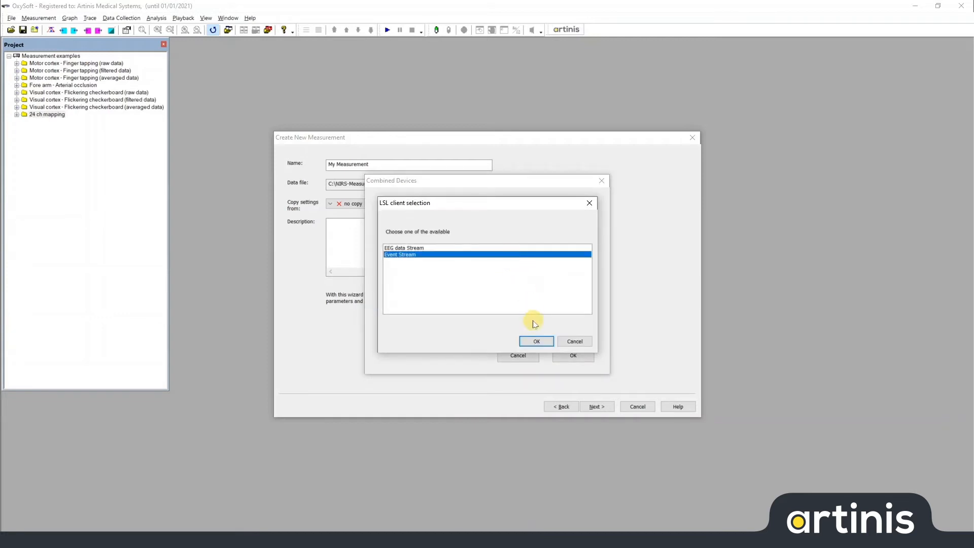
left_click(536, 341)
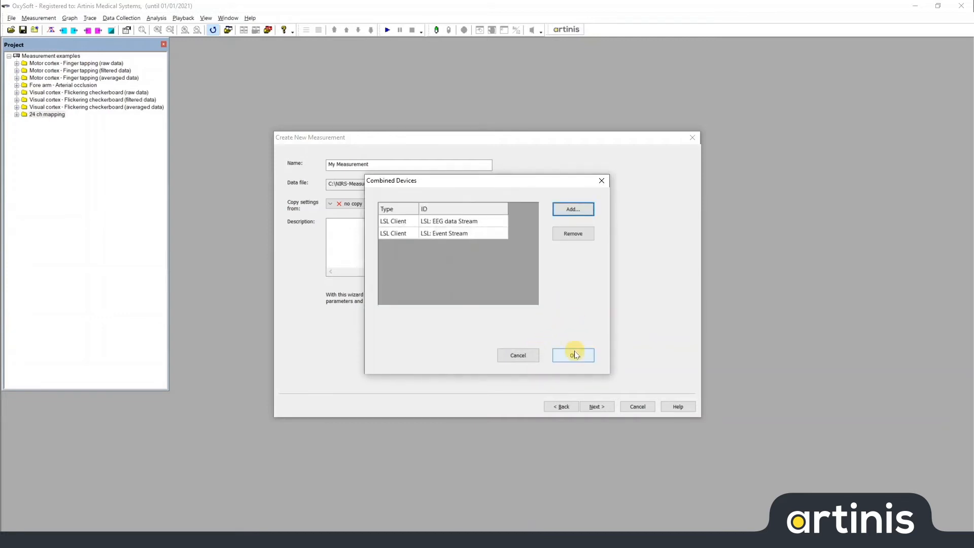
left_click(572, 355)
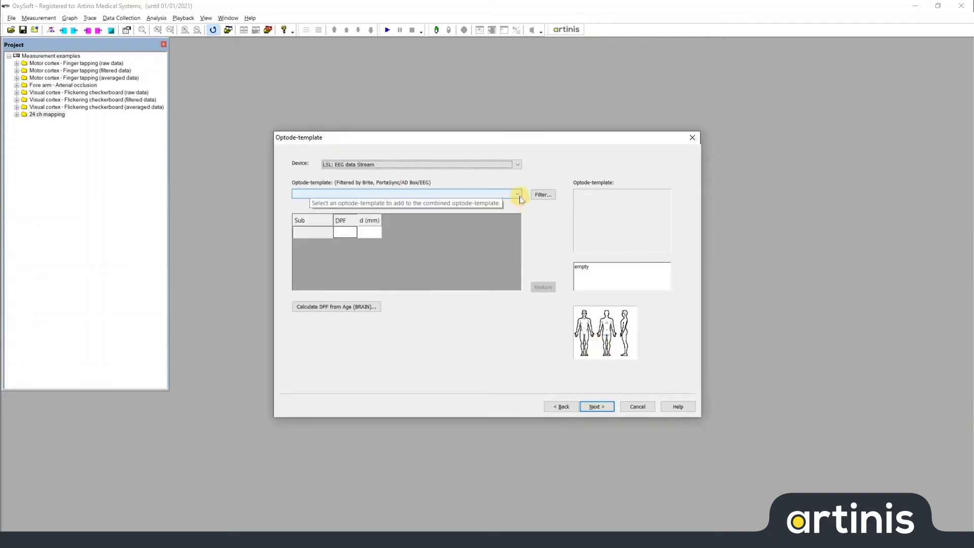
Step: Assign the PortaSync/AD Box/EEG template to both LSL streams and start recording My Measurement
left_click(516, 193)
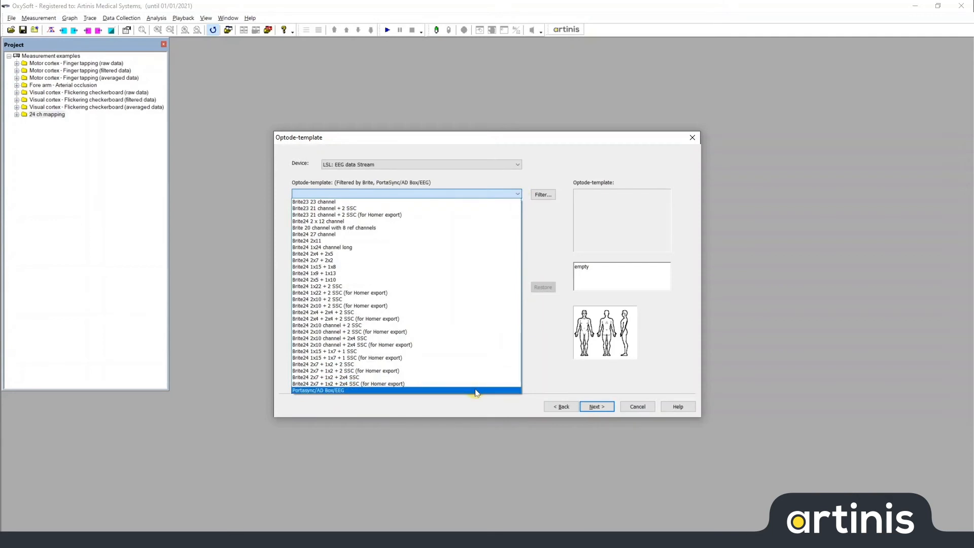
left_click(317, 390)
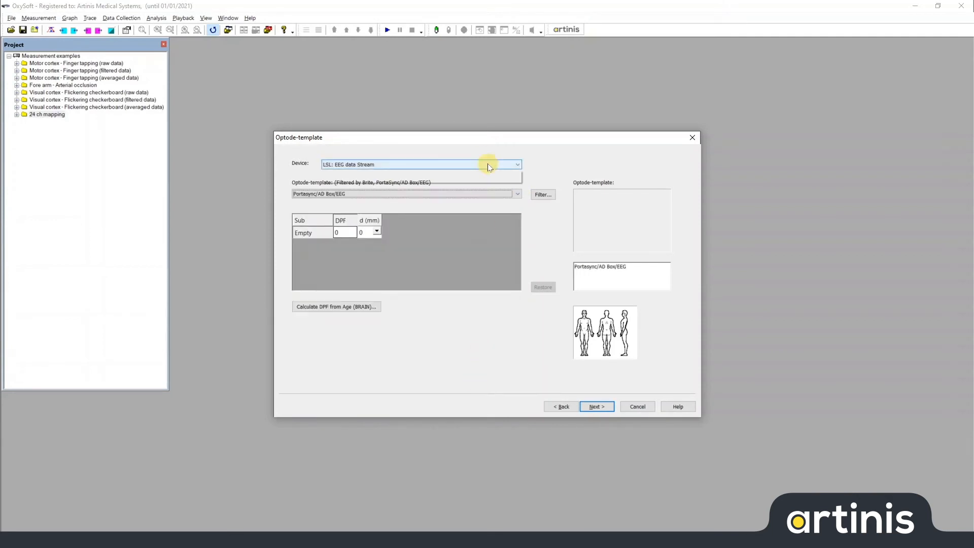
left_click(516, 193)
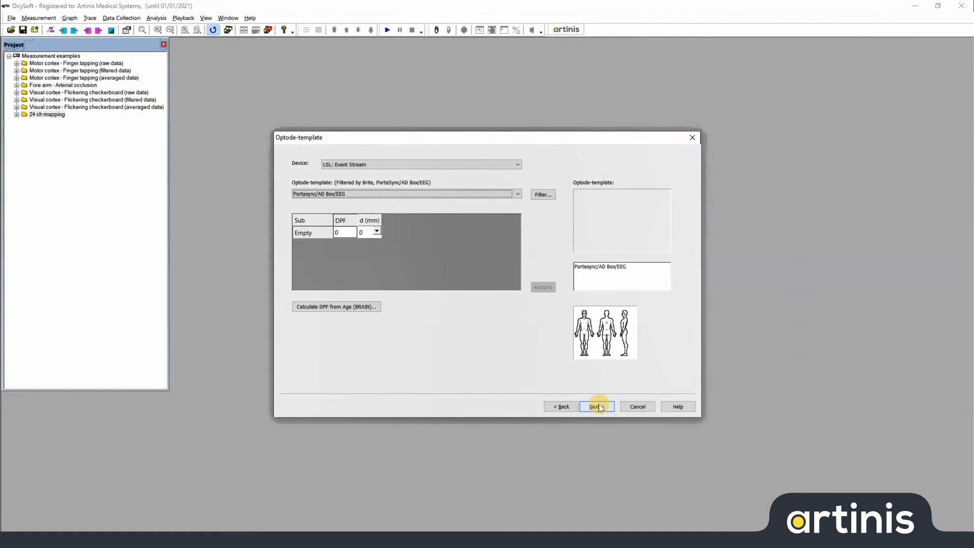
left_click(596, 406)
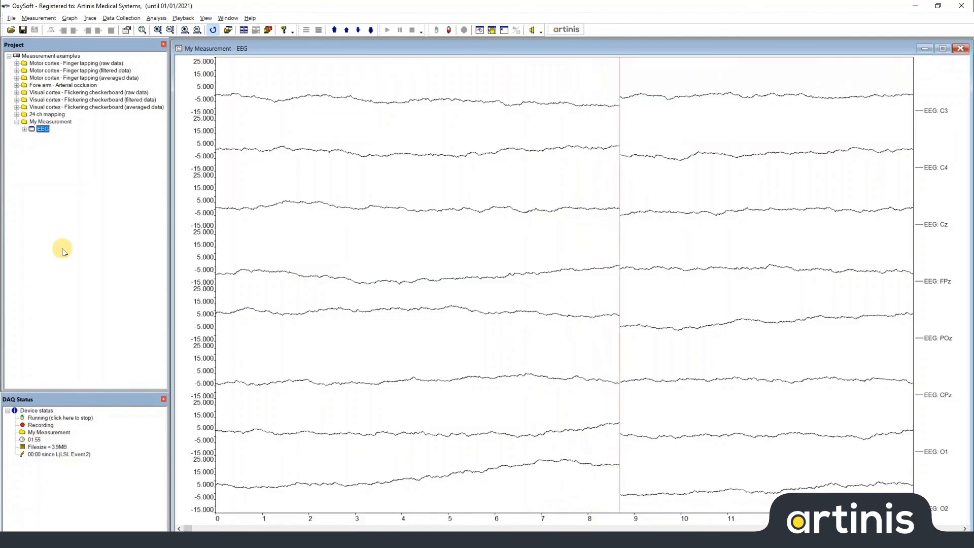